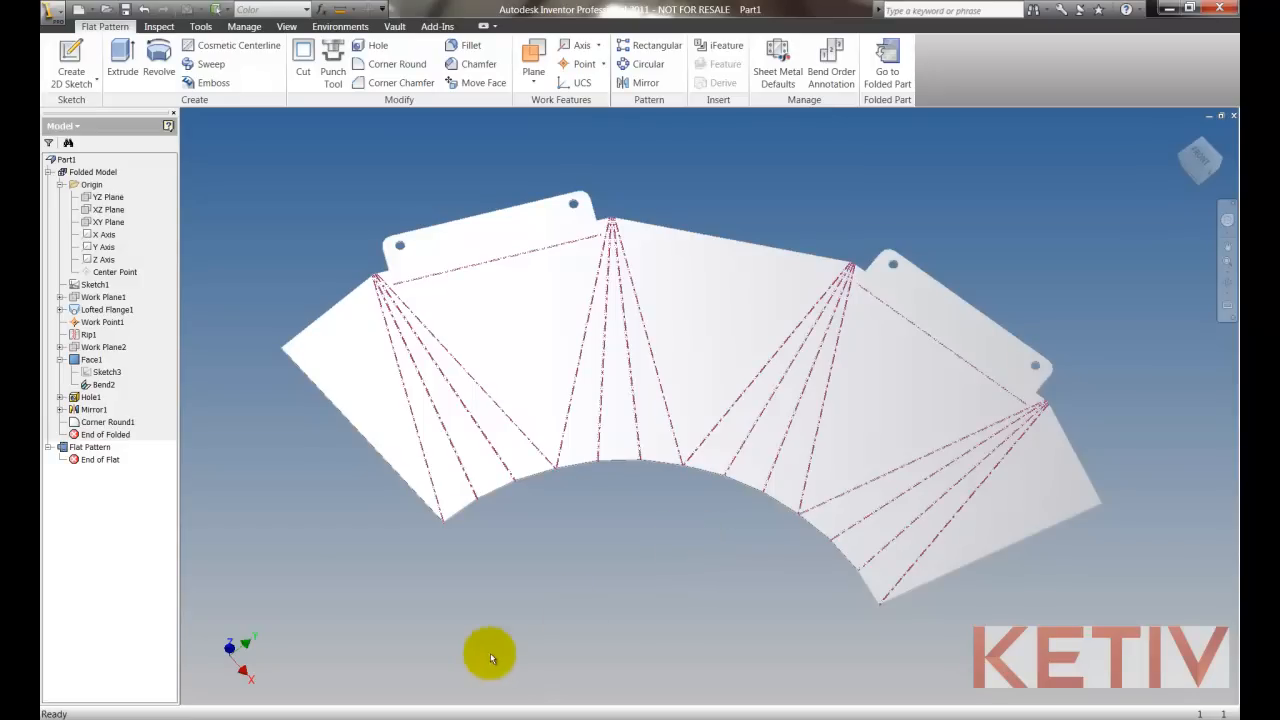
{"action": "mouse_move", "coordinate": [184, 452]}
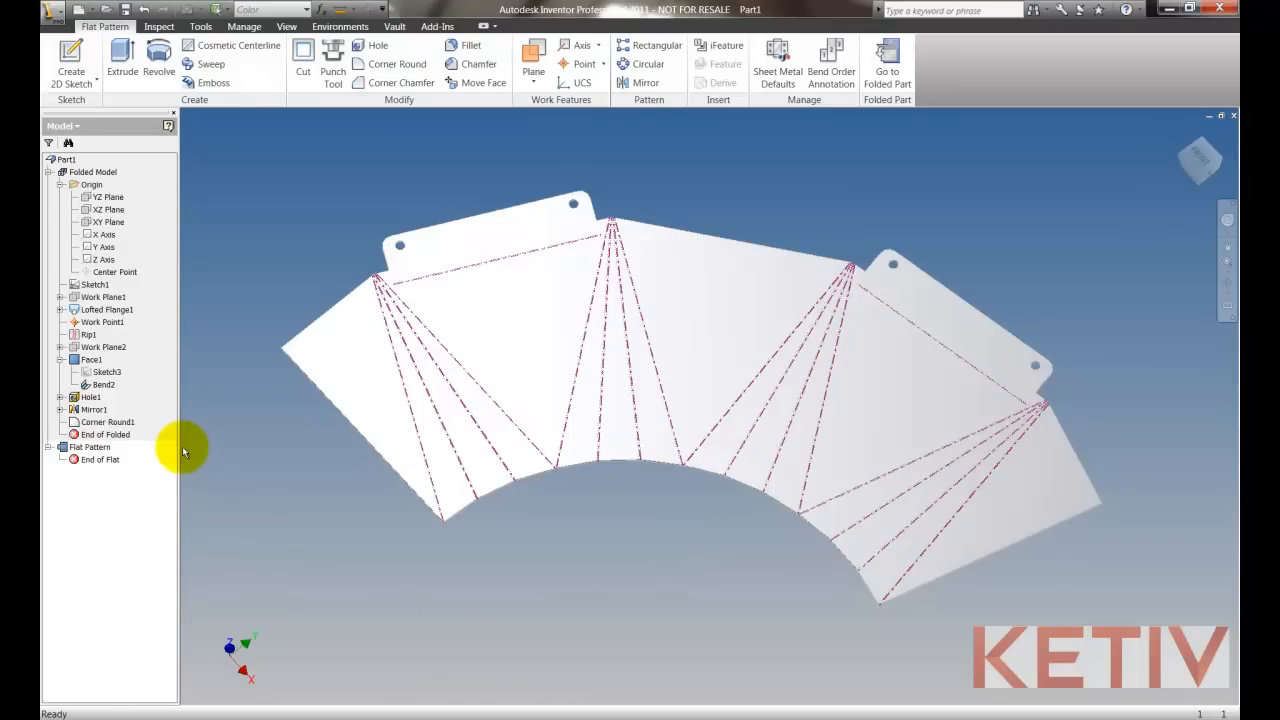
Step: Select the Flat Pattern node in the Model browser
{"action": "left_click", "coordinate": [92, 447]}
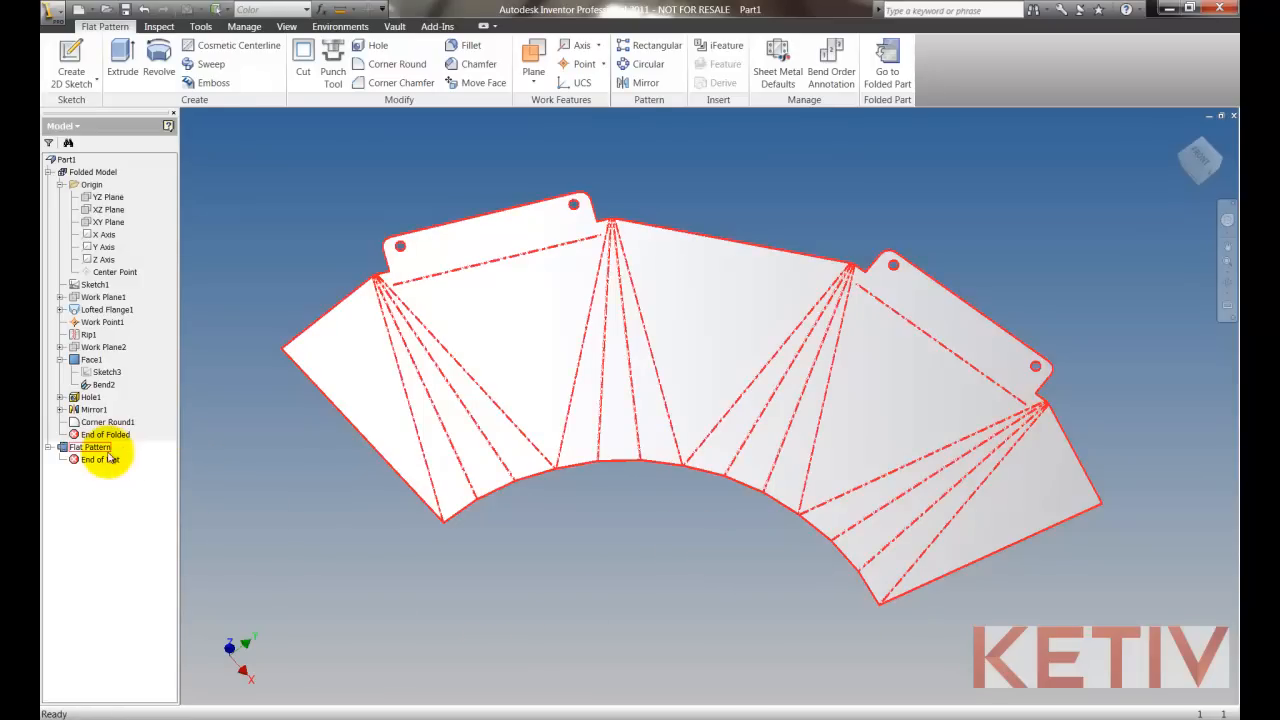
{"action": "left_click", "coordinate": [90, 447]}
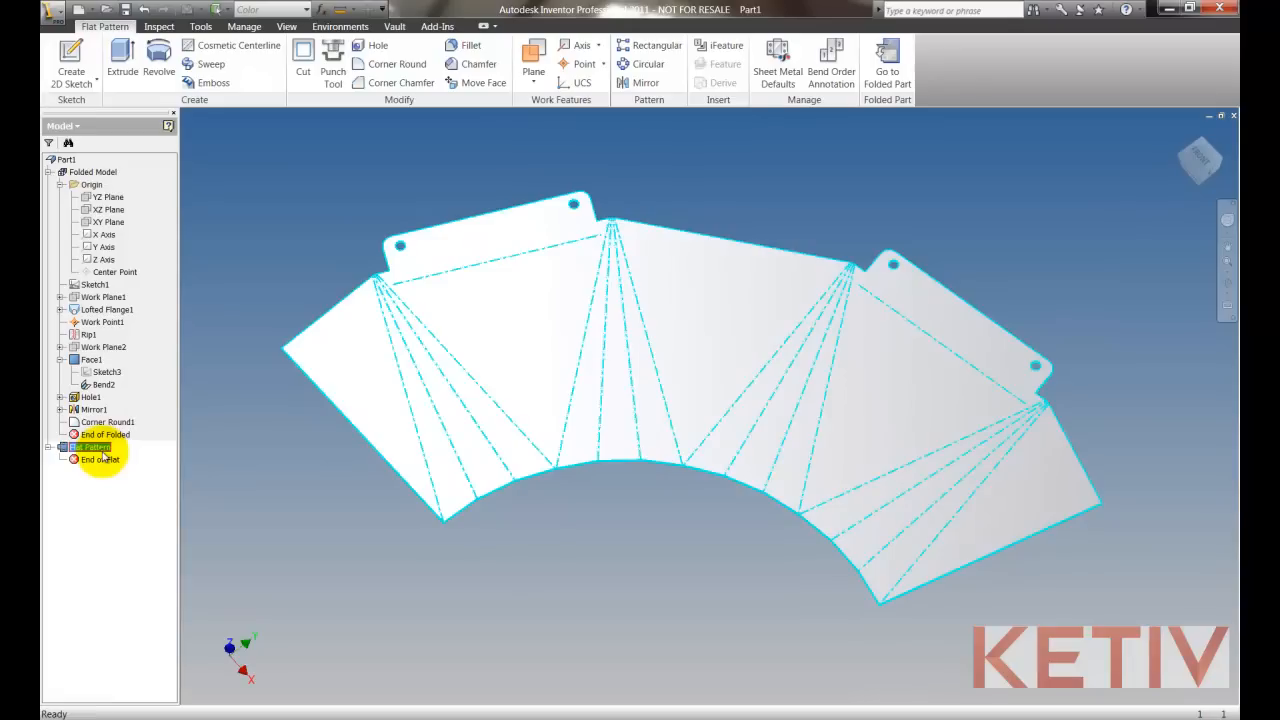
Step: Save a copy of the flat pattern to the Desktop as DXF named 'flat pattern'
{"action": "right_click", "coordinate": [90, 447]}
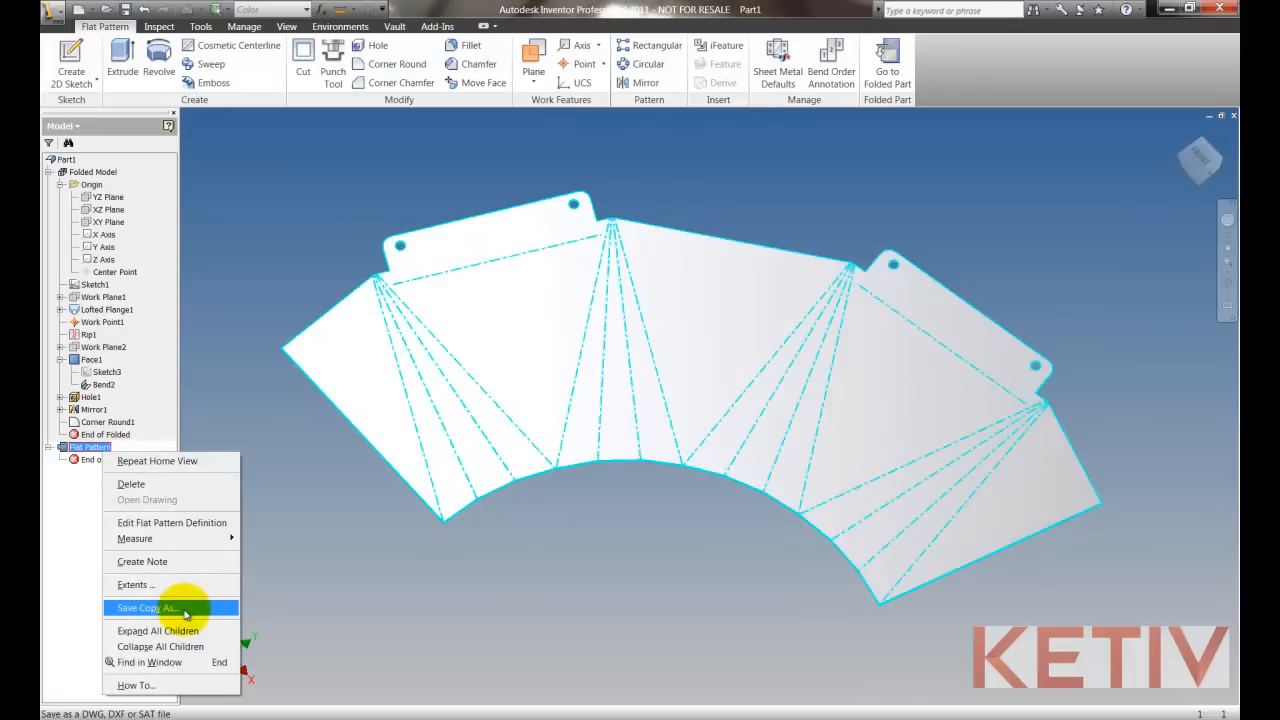
{"action": "left_click", "coordinate": [140, 608]}
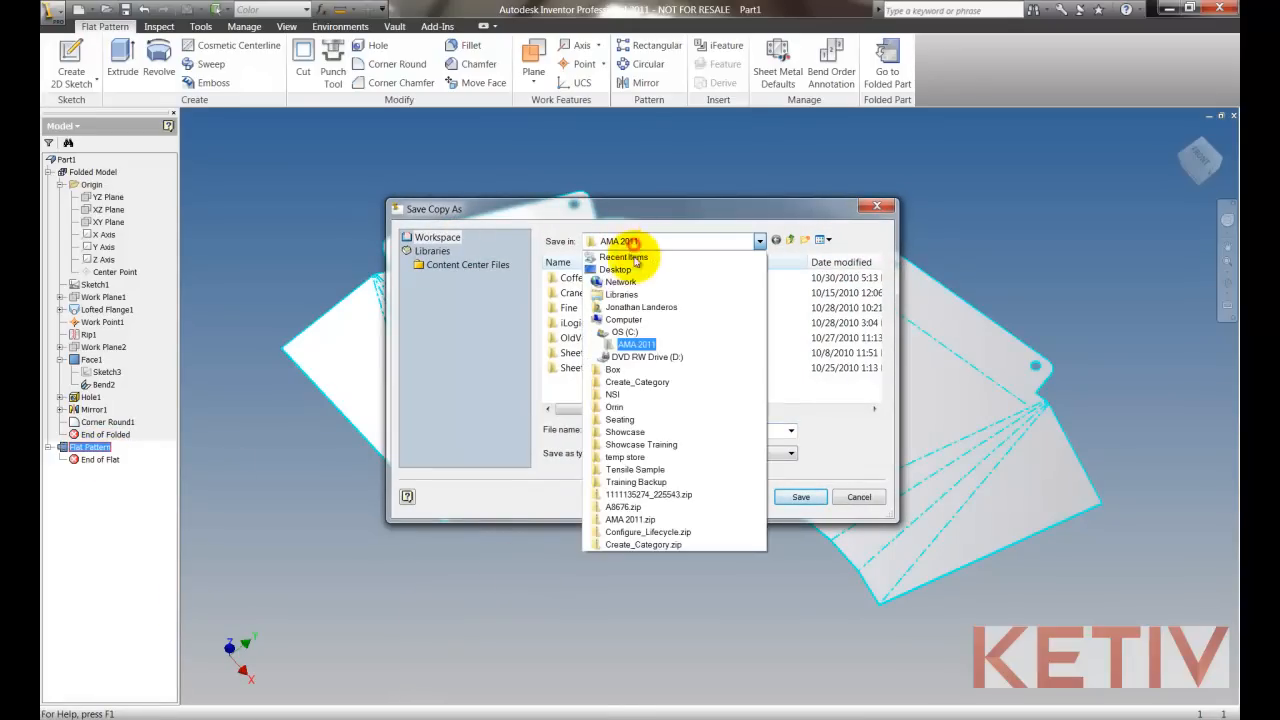
{"action": "left_click", "coordinate": [616, 269]}
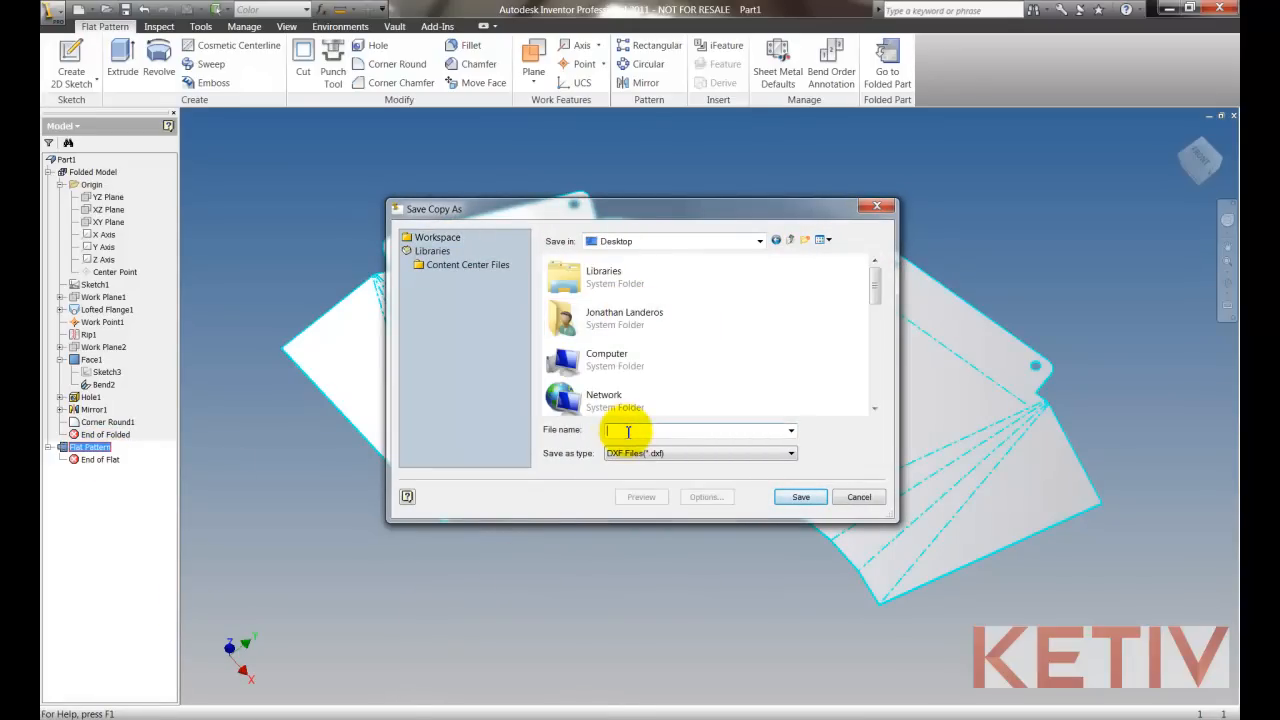
{"action": "type", "text": "flat pattern"}
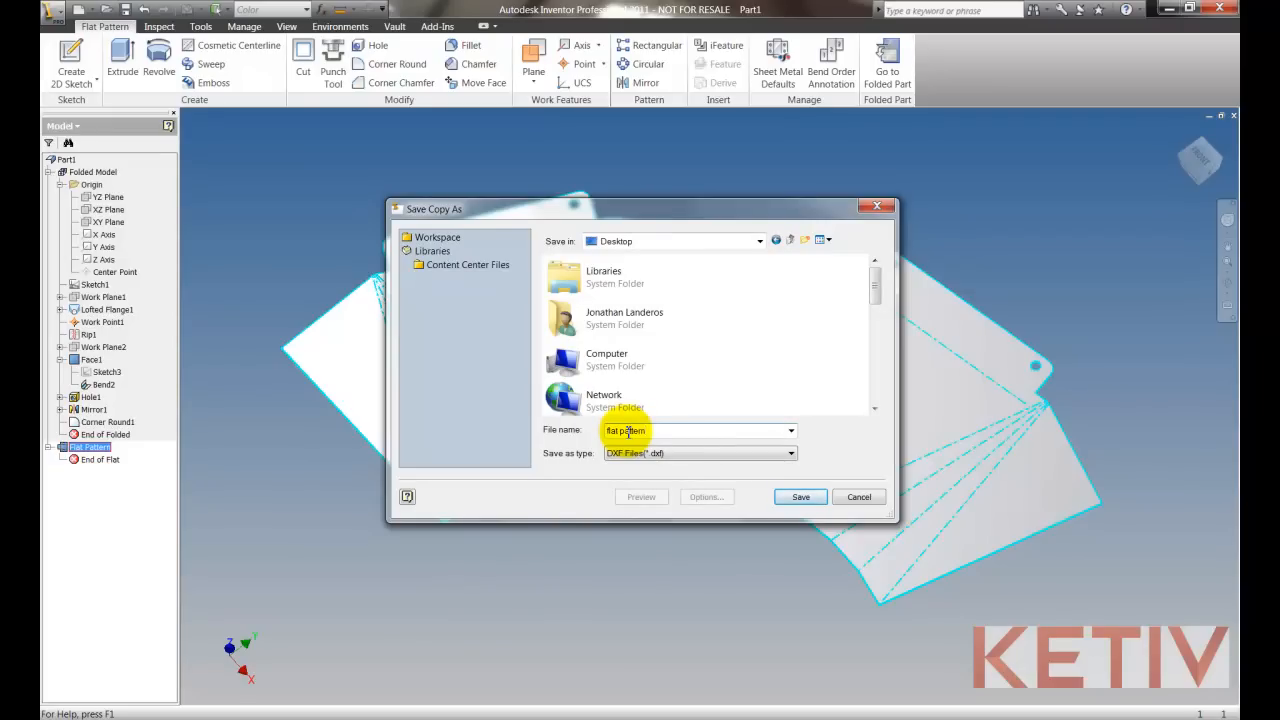
{"action": "left_click", "coordinate": [800, 497]}
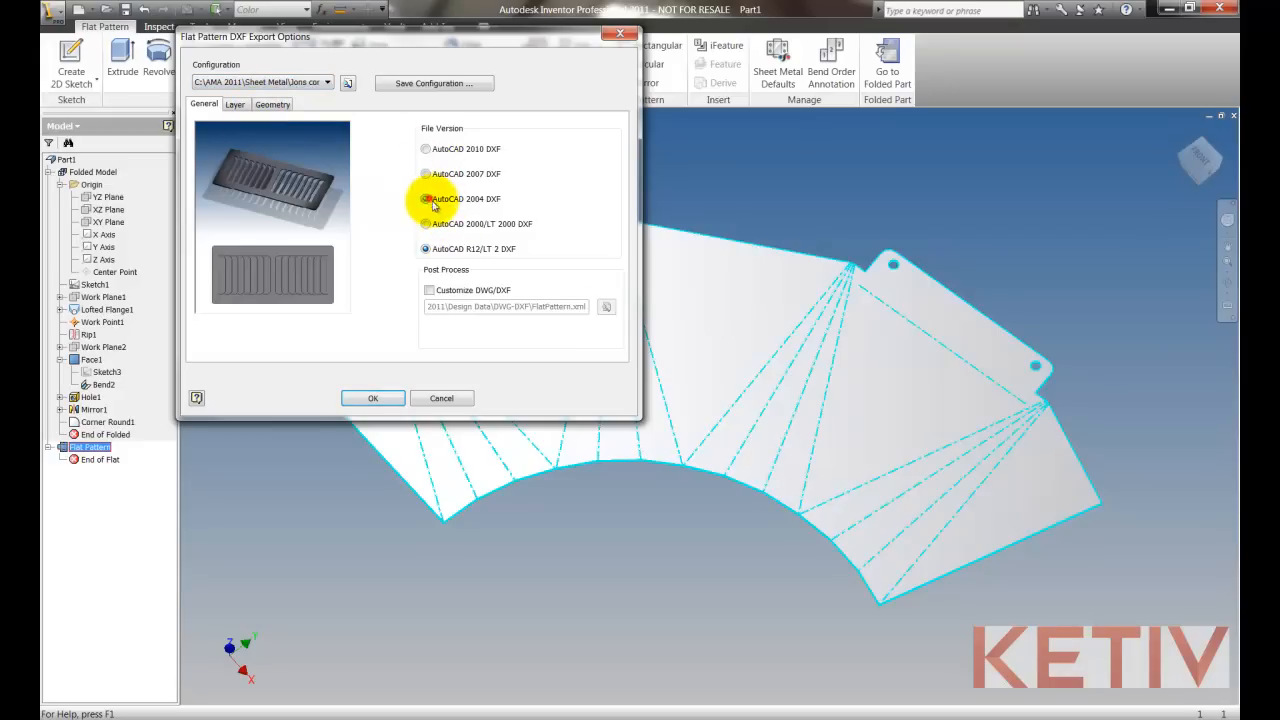
Step: Choose AutoCAD 2004 DXF version and move to the Geometry export settings
{"action": "left_click", "coordinate": [234, 104]}
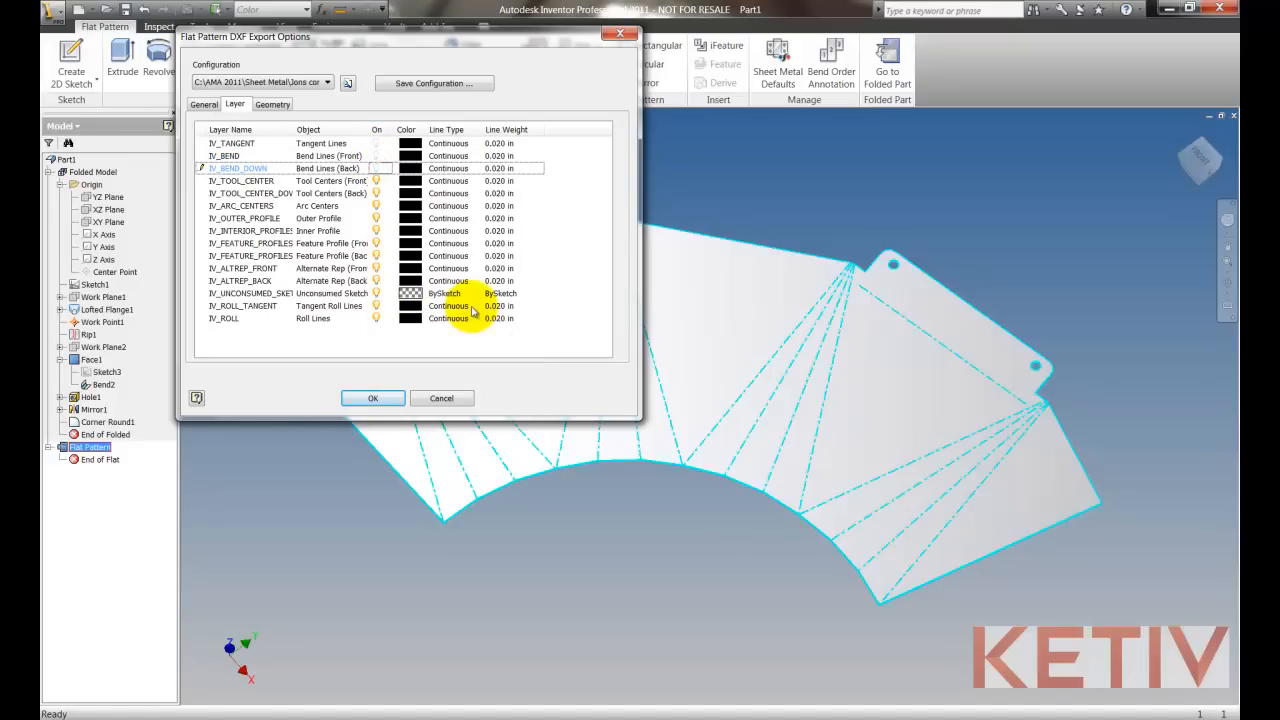
{"action": "left_click", "coordinate": [272, 104]}
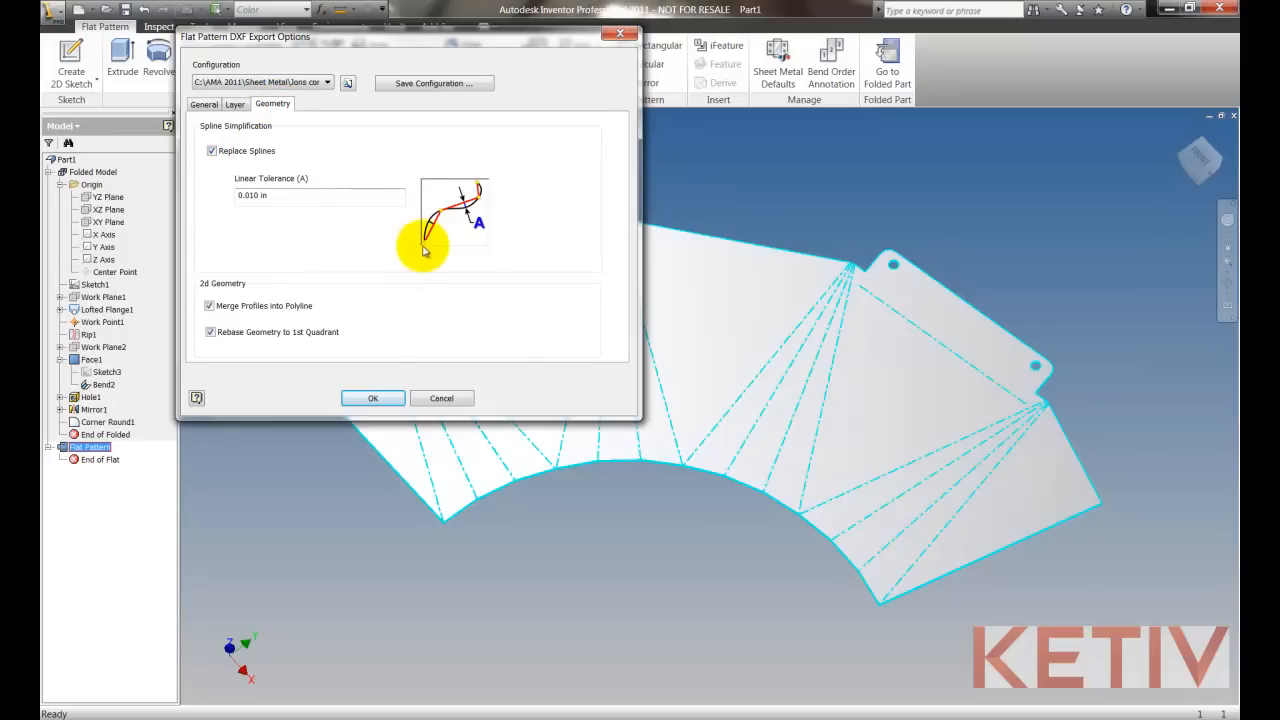
{"action": "mouse_move", "coordinate": [463, 213]}
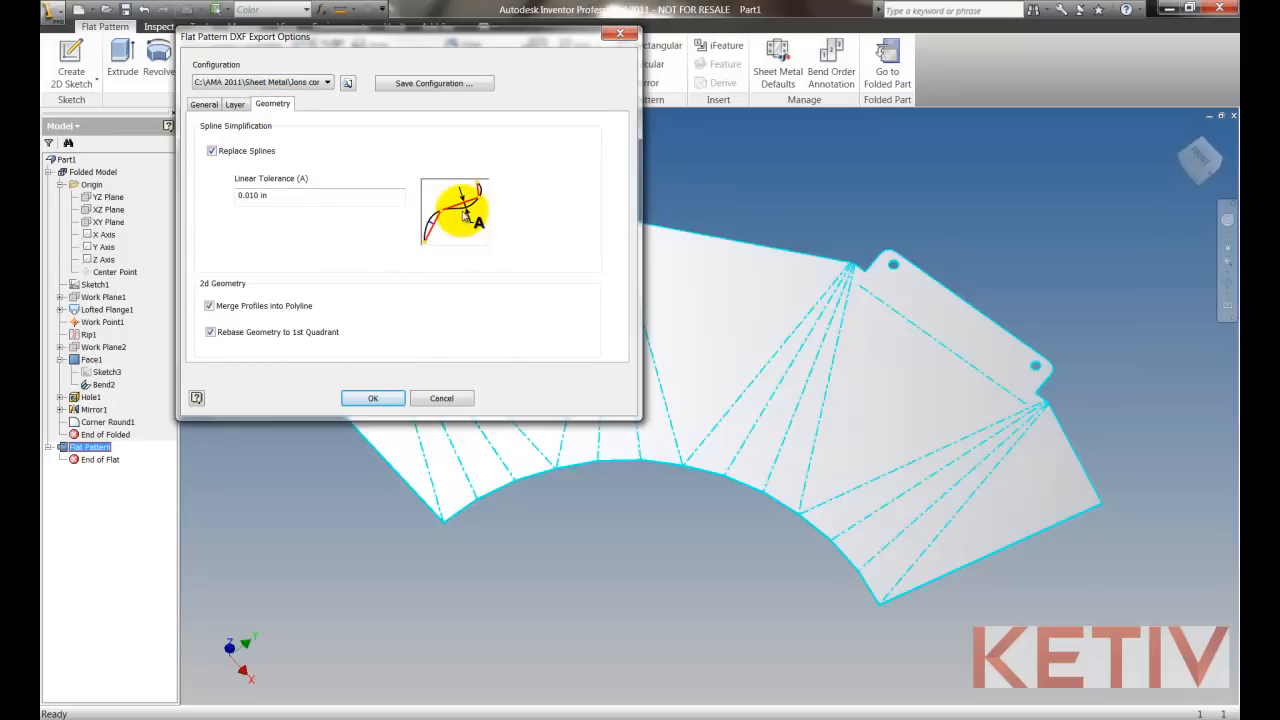
{"action": "mouse_move", "coordinate": [284, 256]}
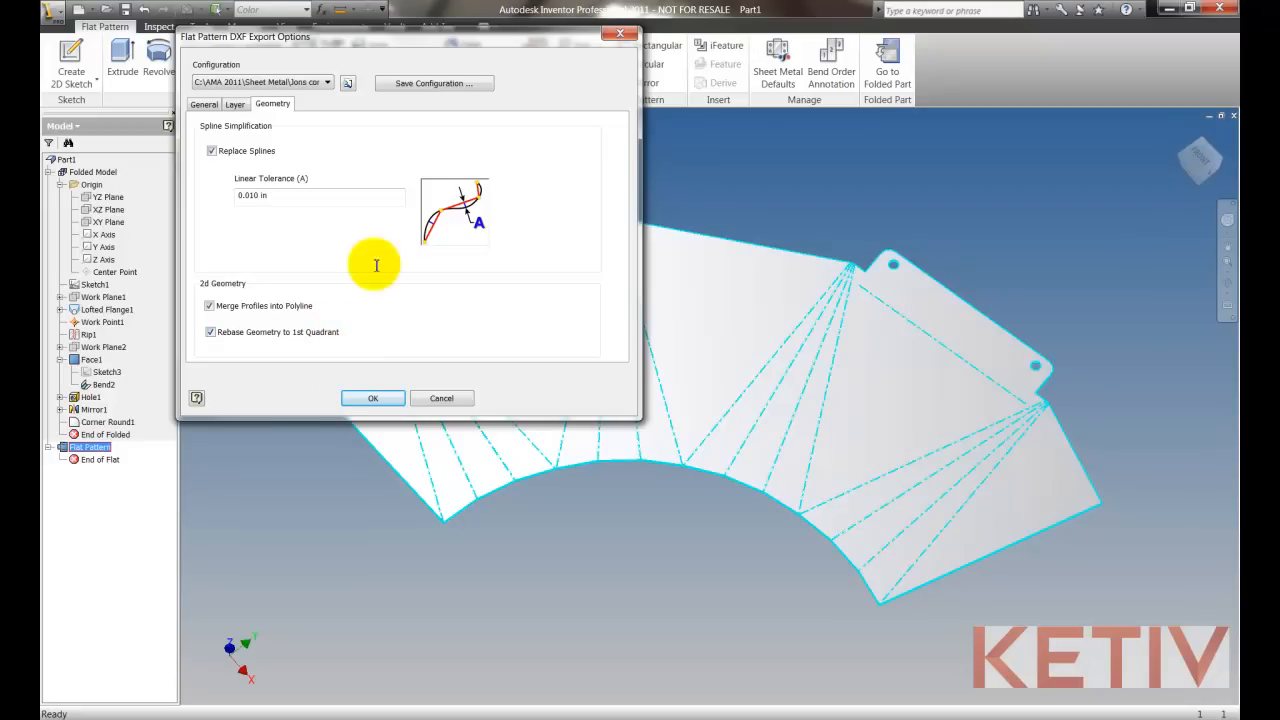
{"action": "left_click", "coordinate": [433, 83]}
{"action": "type", "text": "Jons 2nd con"}
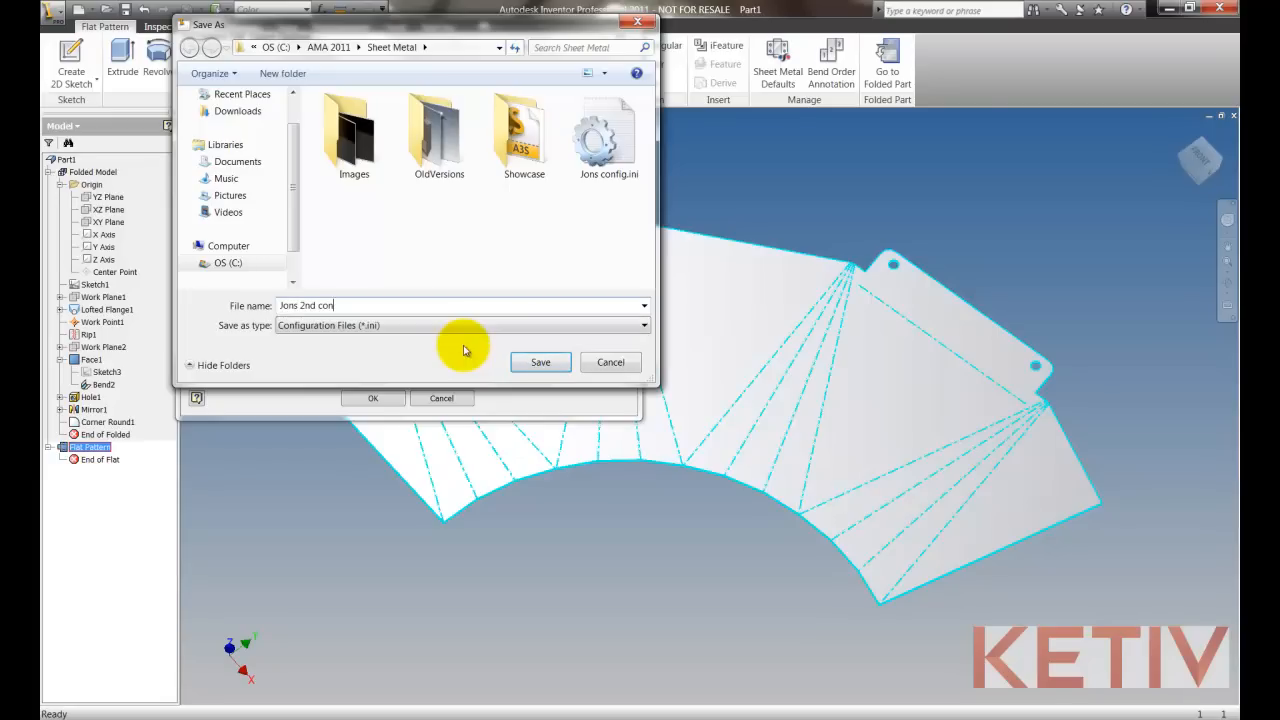
Step: Save the export configuration file and confirm the options to write the DXF
{"action": "left_click", "coordinate": [540, 362]}
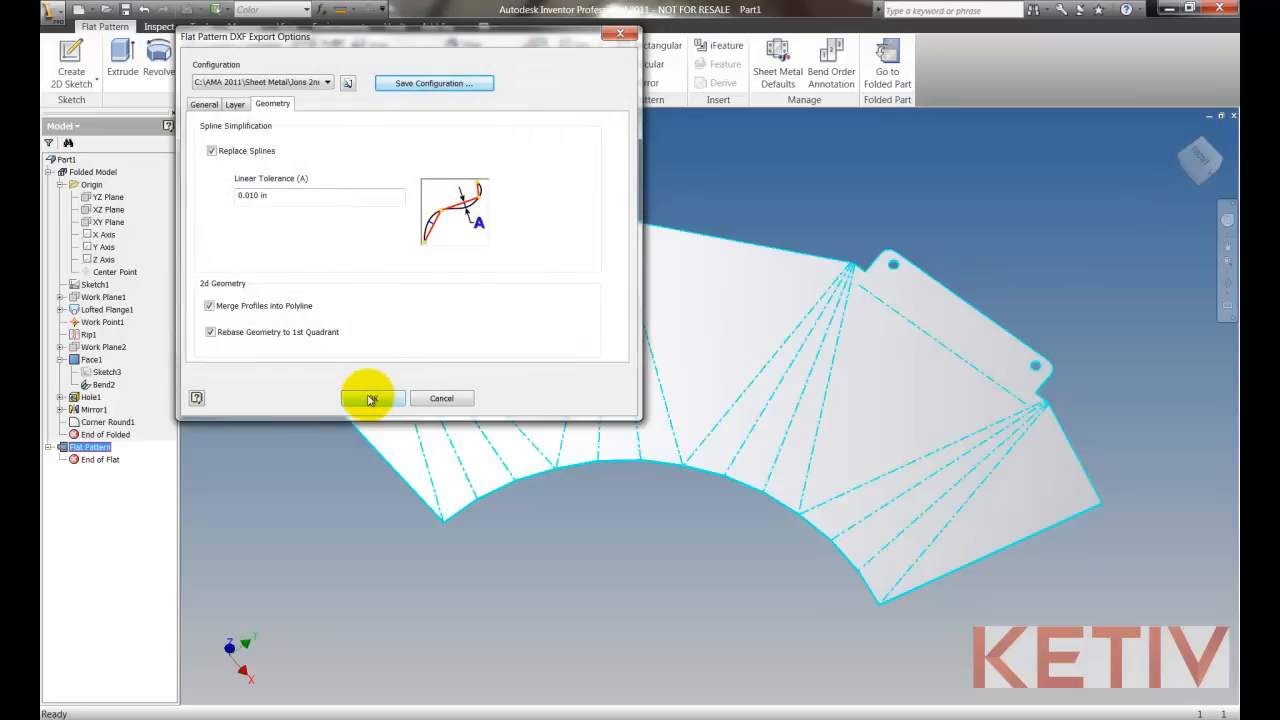
{"action": "left_click", "coordinate": [370, 398]}
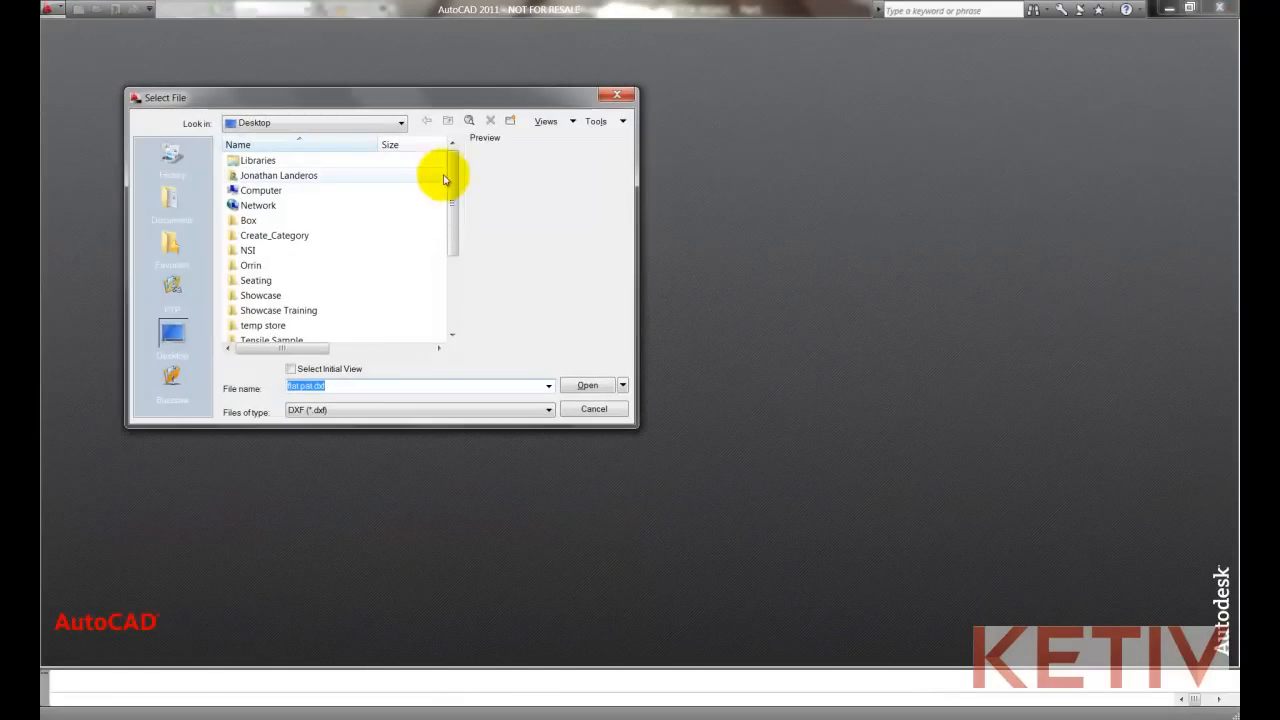
Step: Open flat pattern.dxf from the Desktop in AutoCAD
{"action": "left_click", "coordinate": [270, 325]}
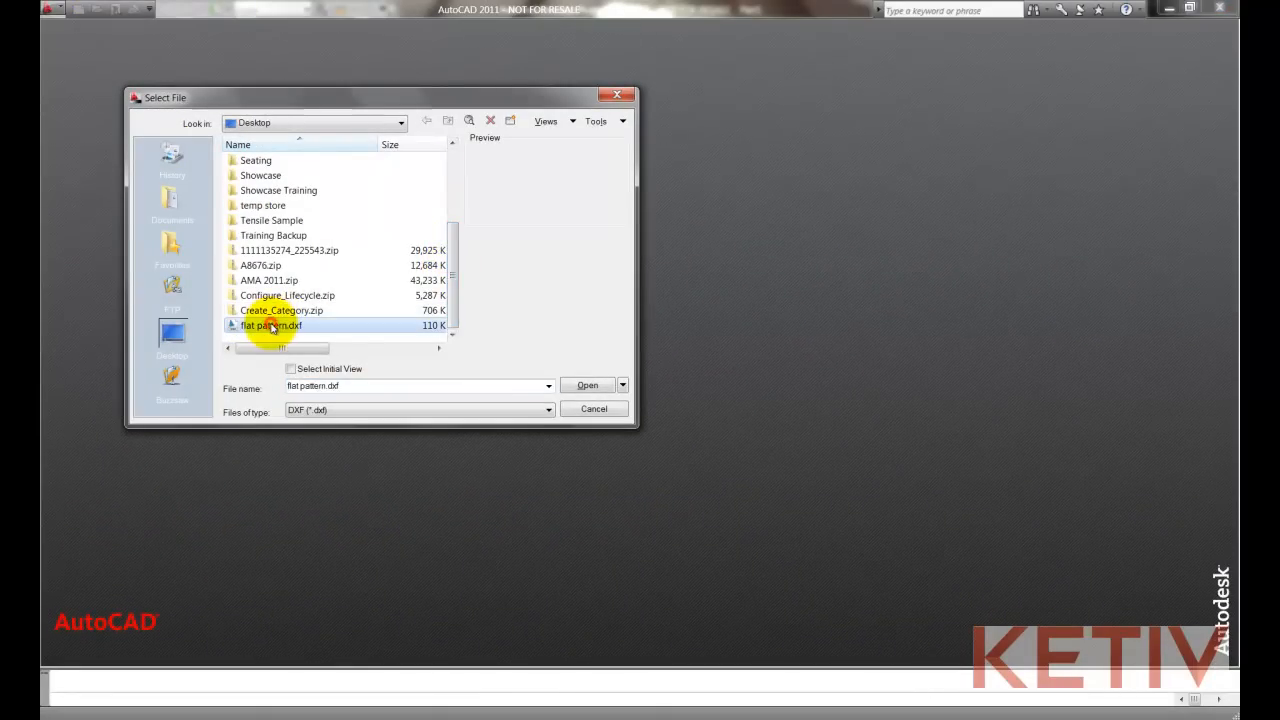
{"action": "left_click", "coordinate": [587, 385]}
{"action": "type", "text": "id"}
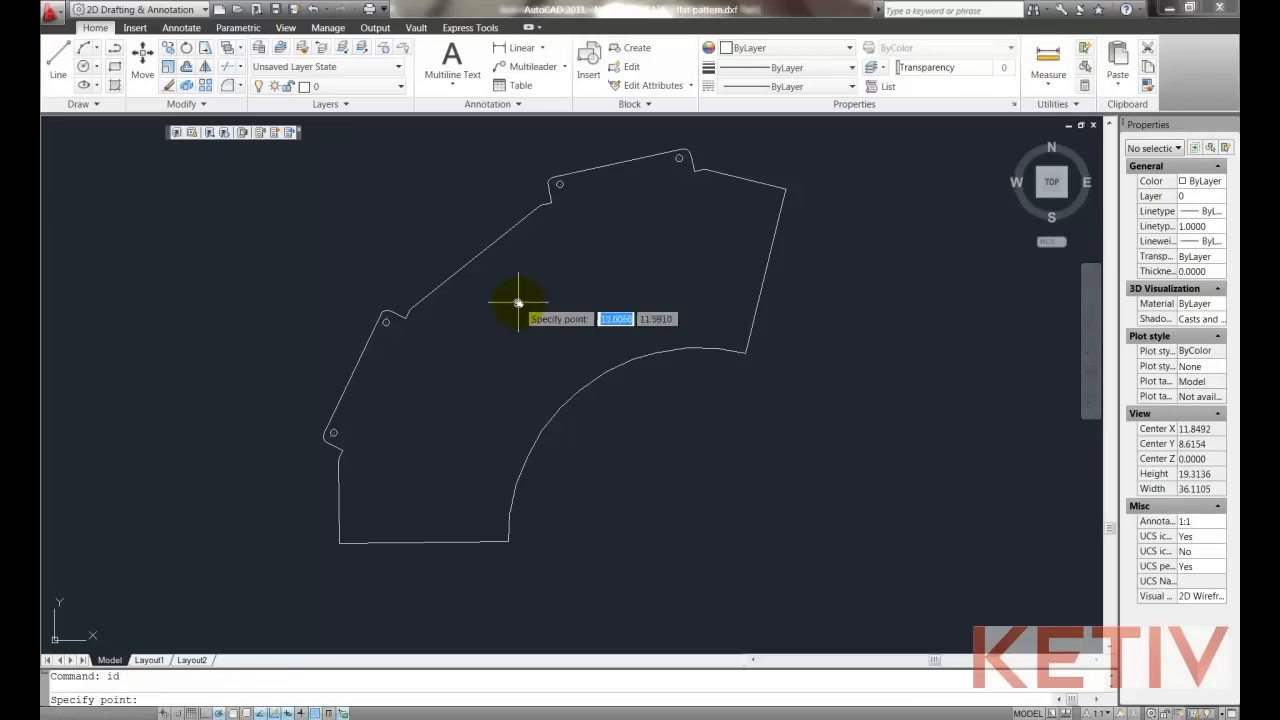
{"action": "mouse_move", "coordinate": [325, 435]}
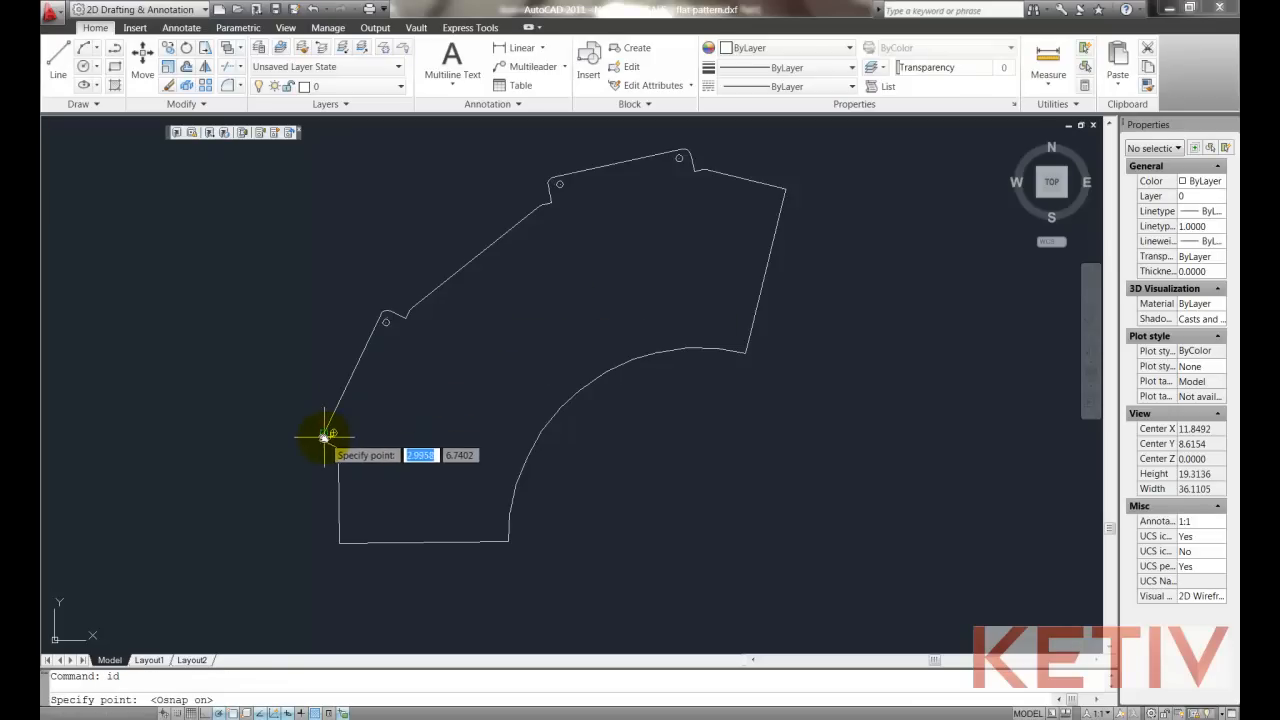